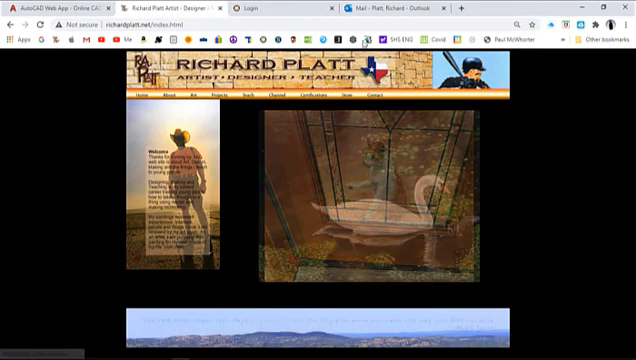
Step: Open the ortho-iso blank no-name sheet PDF from the class website's page list
click(248, 96)
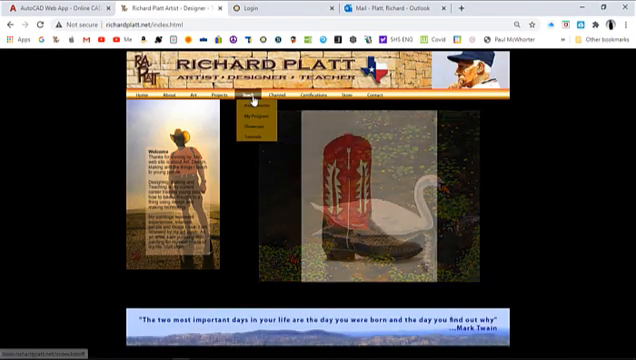
click(254, 128)
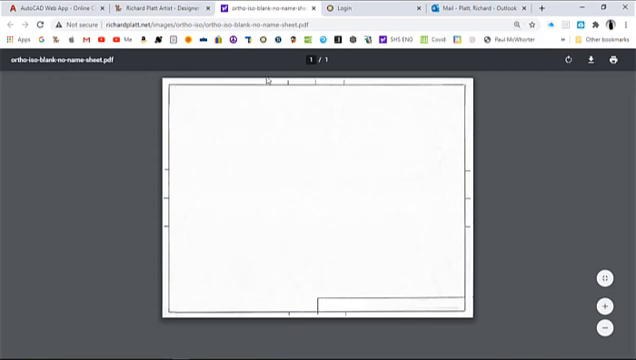
mouse_move(356, 130)
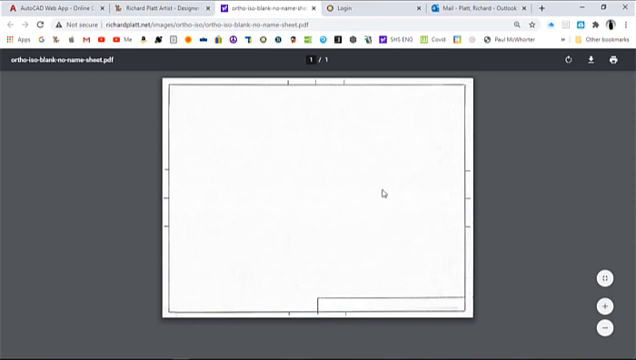
mouse_move(254, 206)
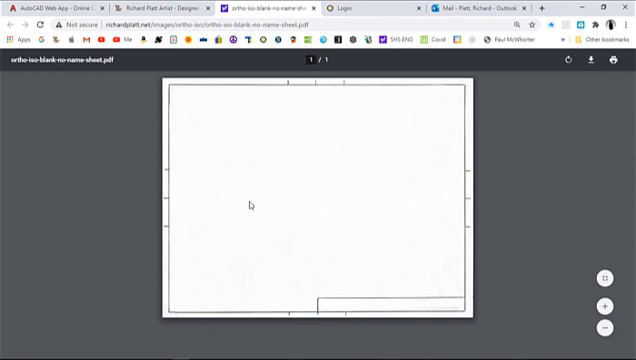
mouse_move(322, 200)
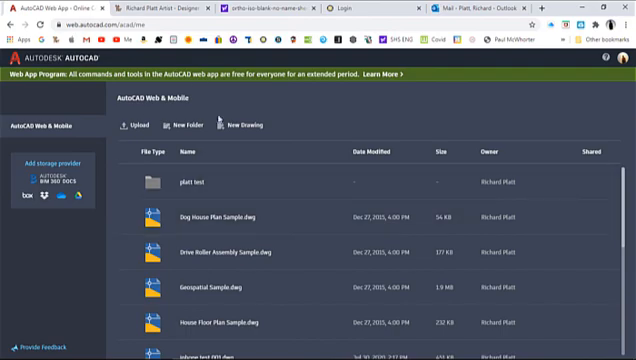
Step: Create a folder named 'ortho iso parts' and open it, showing it empty
click(184, 128)
text(w)
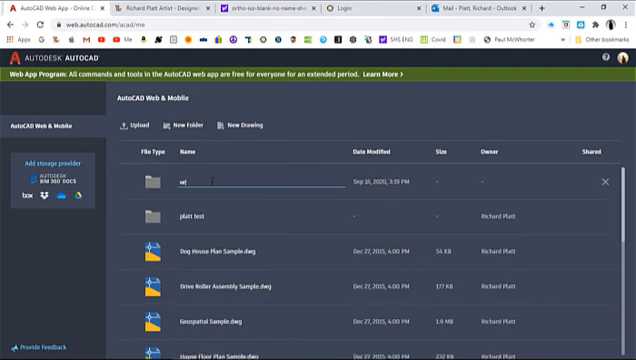
text(ortho)
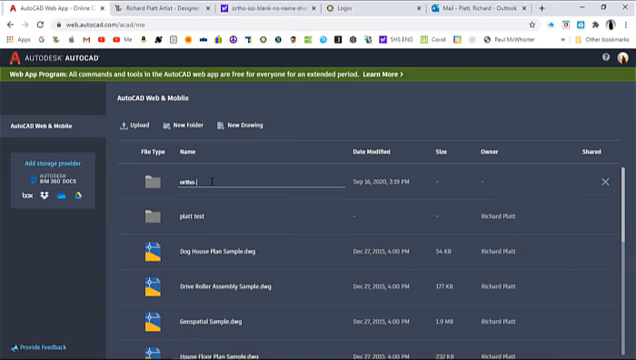
text(iso-parts)
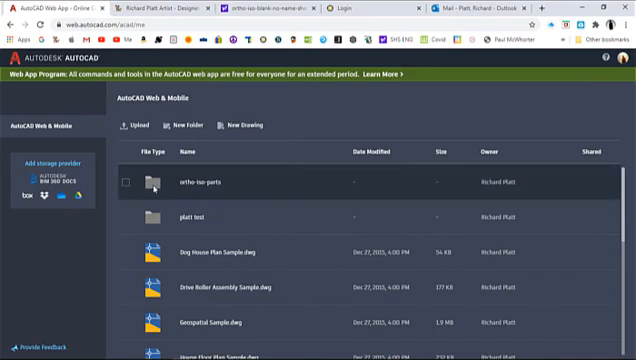
double_click(196, 184)
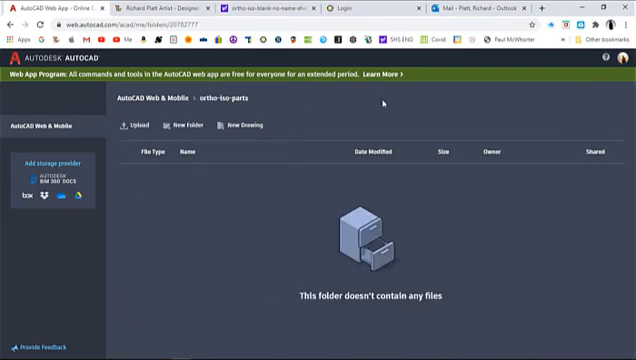
Step: Create a new drawing named part-10-001 with Imperial units and open it in the editor
click(240, 124)
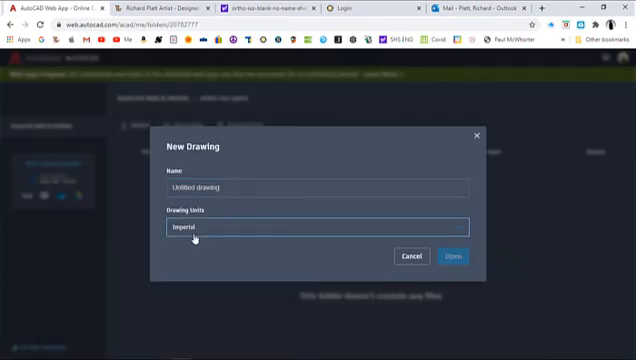
click(318, 188)
text(part-19-001)
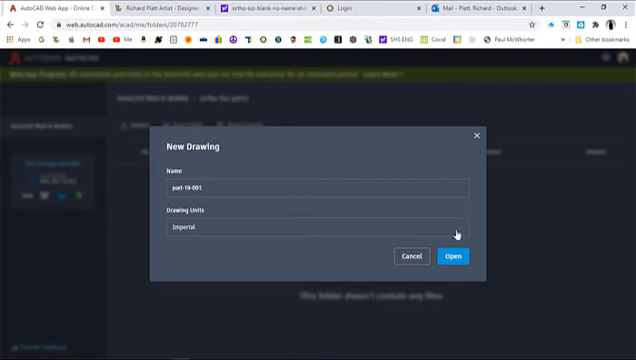
click(316, 224)
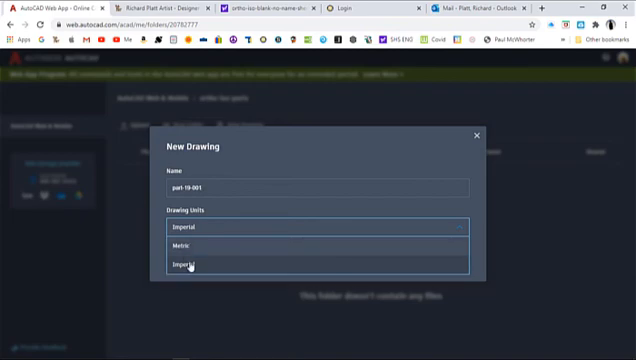
click(184, 264)
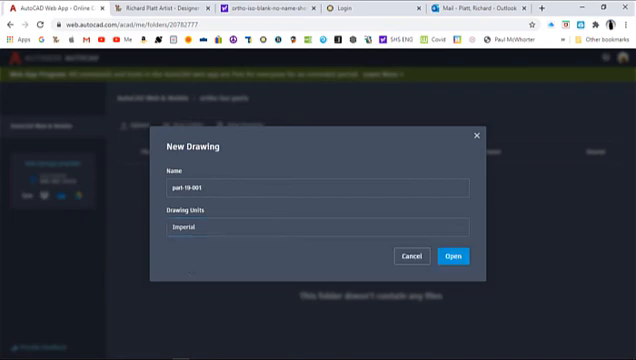
click(456, 256)
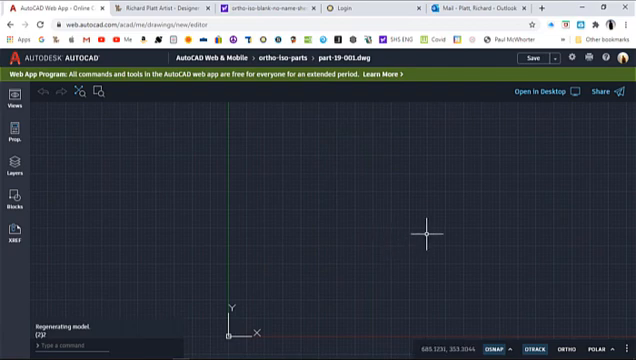
mouse_move(364, 258)
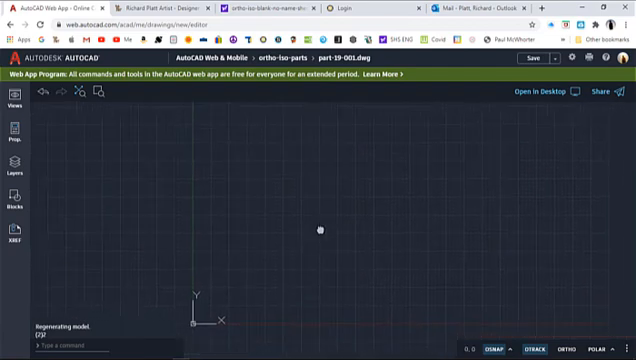
mouse_move(344, 174)
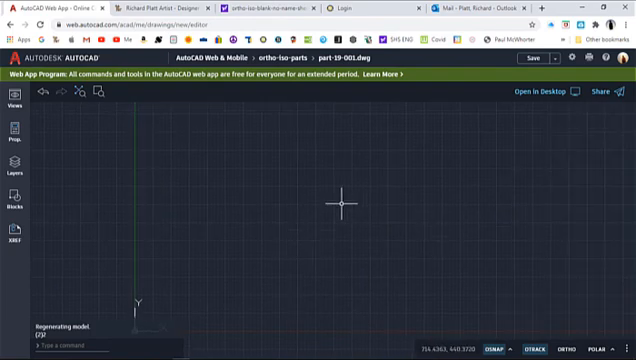
mouse_move(522, 258)
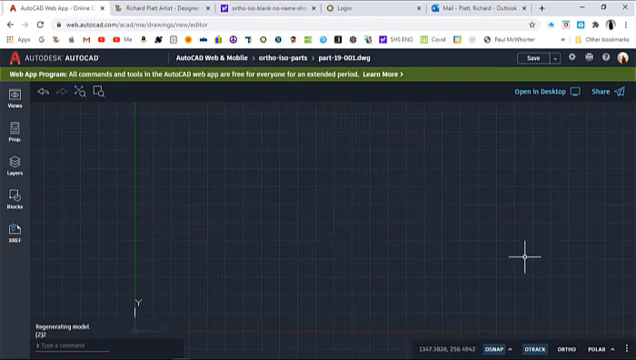
mouse_move(248, 242)
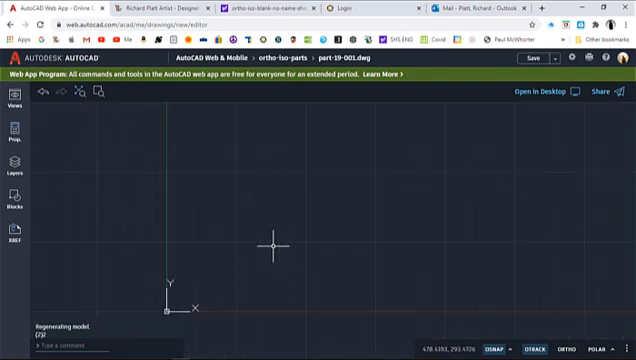
Step: Show the drawing's Layers panel to add the paper edge layer
click(12, 174)
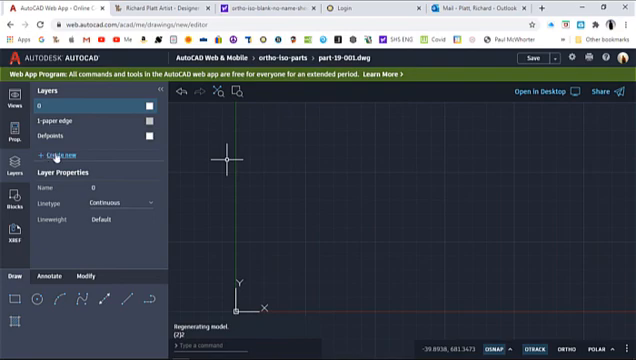
Step: Add the title part and '4 txt part' layers with their own colours
click(56, 156)
text(2-Border sheet)
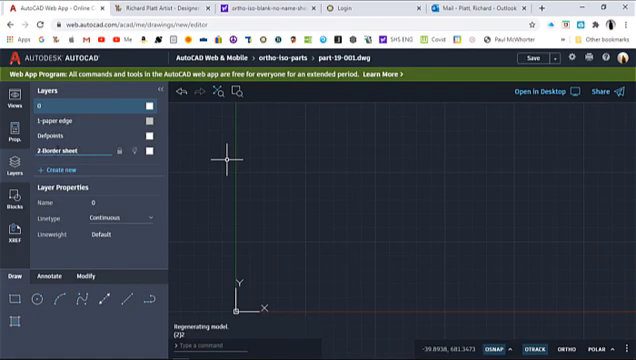
click(148, 150)
text(3-Ortho)
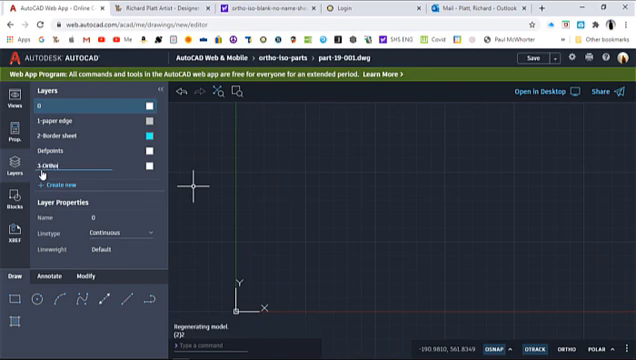
text(part)
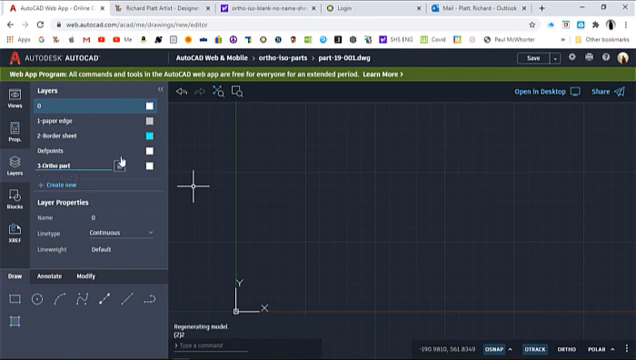
click(148, 156)
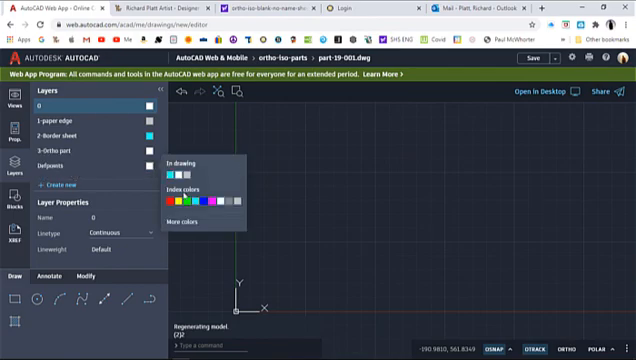
click(186, 198)
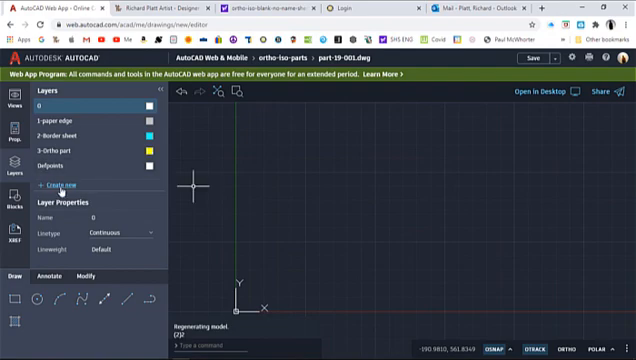
Step: Name the text layer and add a '5 Dimensions' layer
click(56, 186)
text(4-iso part)
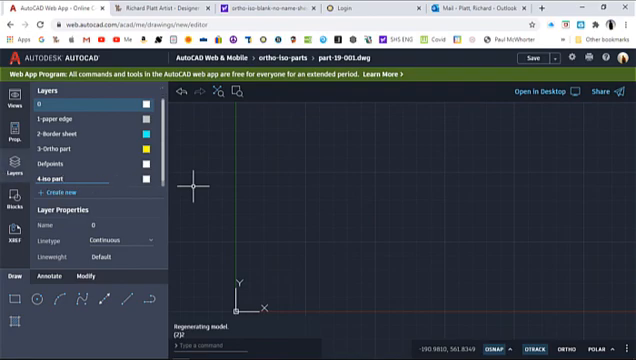
click(144, 176)
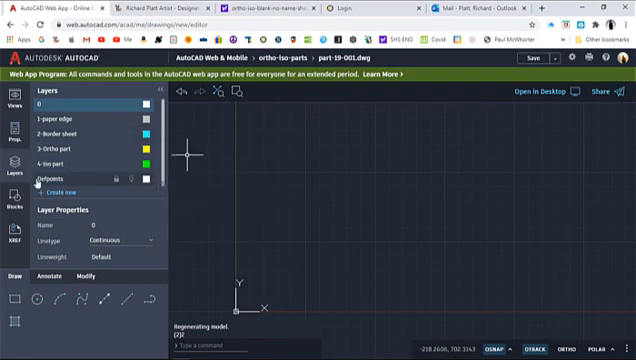
click(62, 188)
text(5-Dimensions)
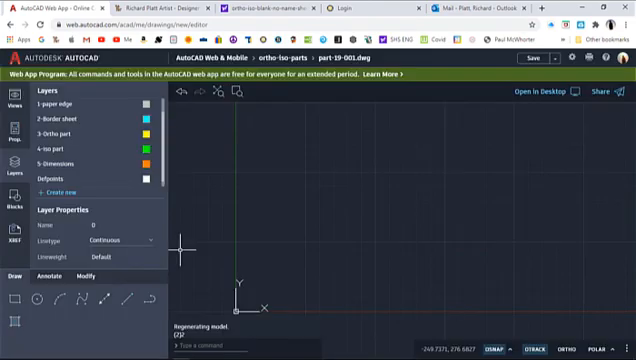
mouse_move(444, 190)
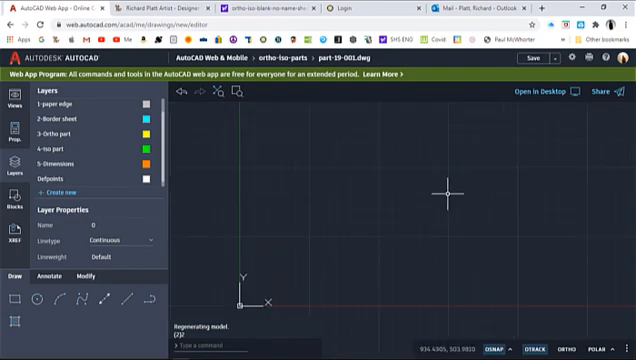
mouse_move(402, 218)
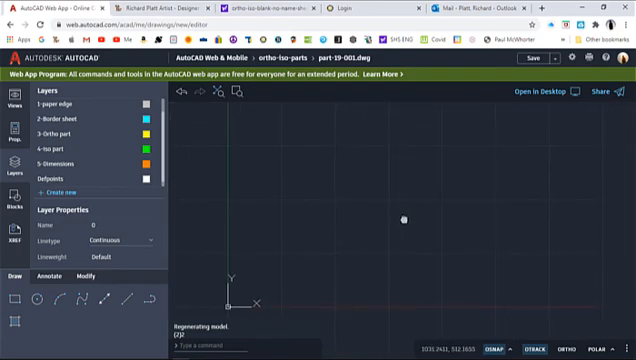
mouse_move(284, 276)
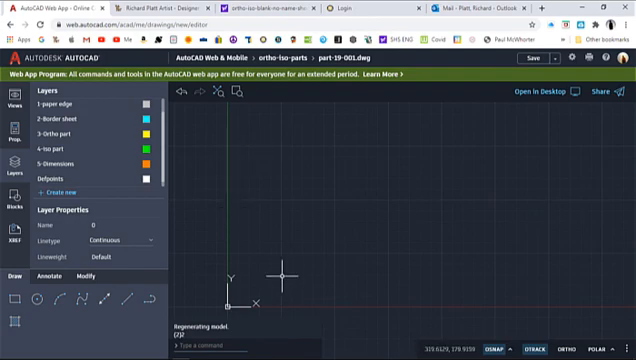
mouse_move(316, 104)
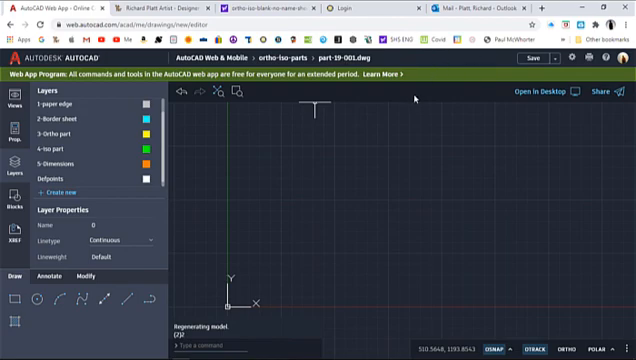
Step: Save the drawing as 'border sheet template' in the parts folder via Save As
click(560, 56)
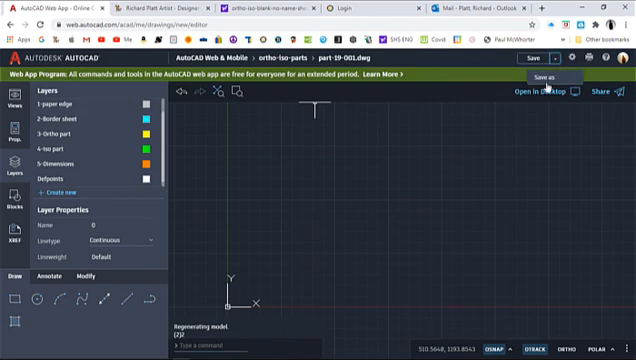
click(544, 76)
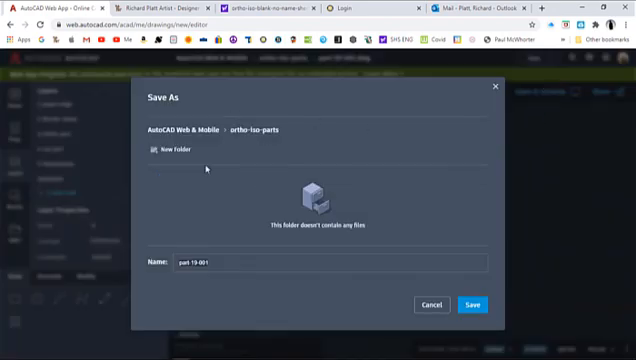
click(330, 262)
text(border)
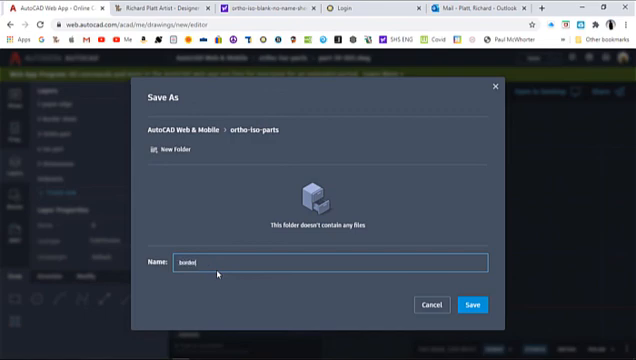
text(-shs)
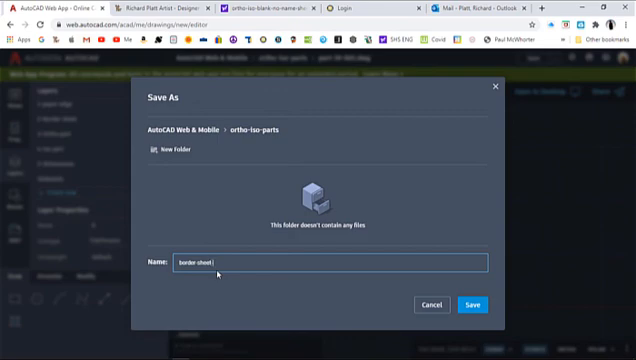
text(template-001)
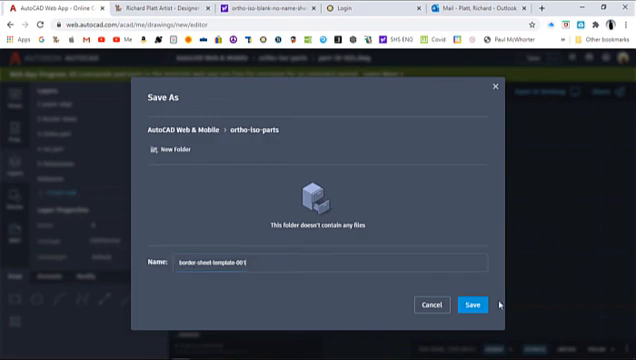
click(472, 304)
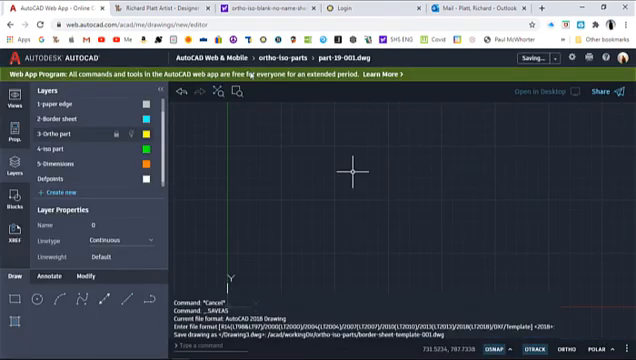
Step: Return to the file list and reopen border sheet template .dwg from the parts folder
click(524, 56)
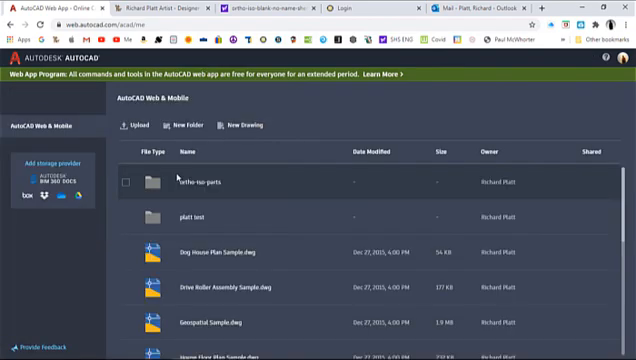
click(128, 182)
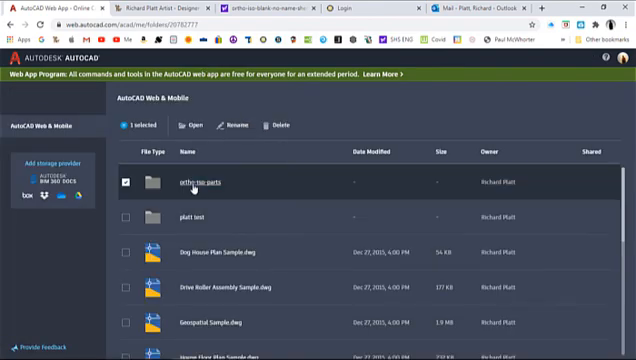
double_click(196, 188)
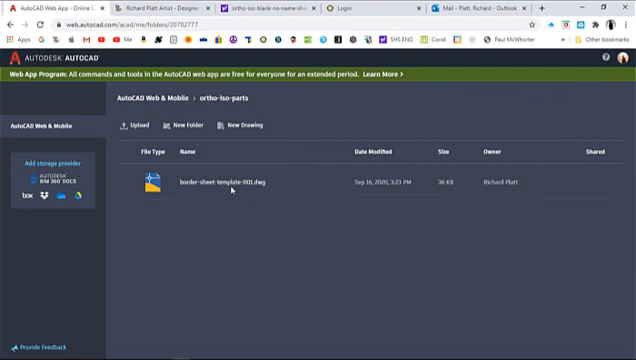
double_click(232, 182)
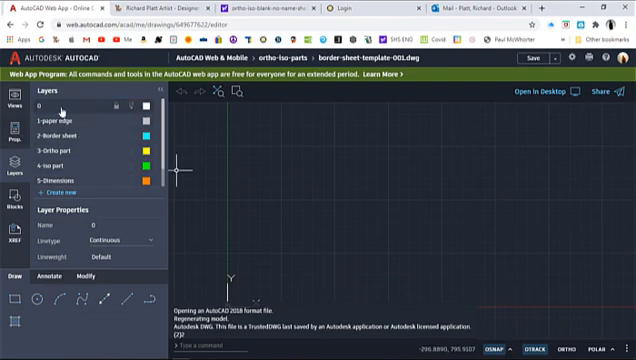
Step: Make '1 paper edge' the current layer for new geometry
click(70, 122)
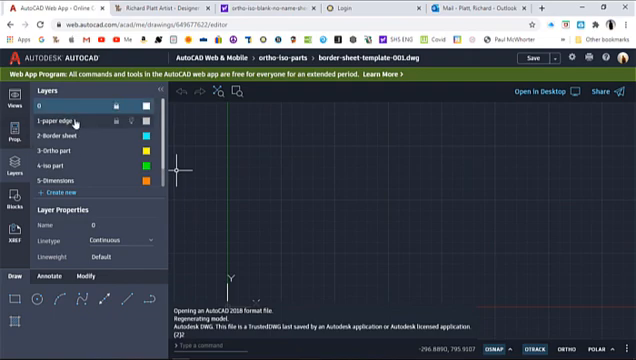
click(70, 118)
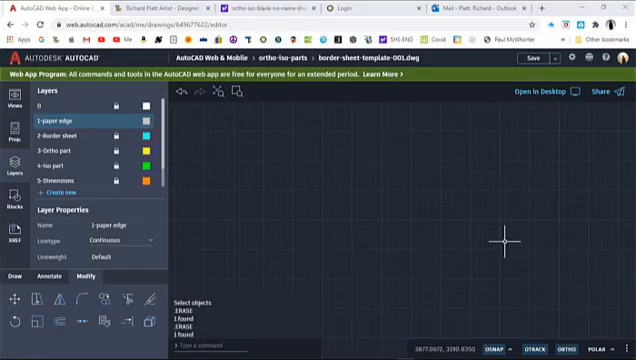
mouse_move(570, 324)
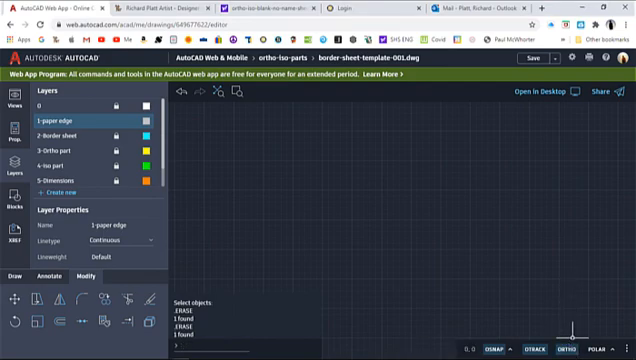
mouse_move(372, 168)
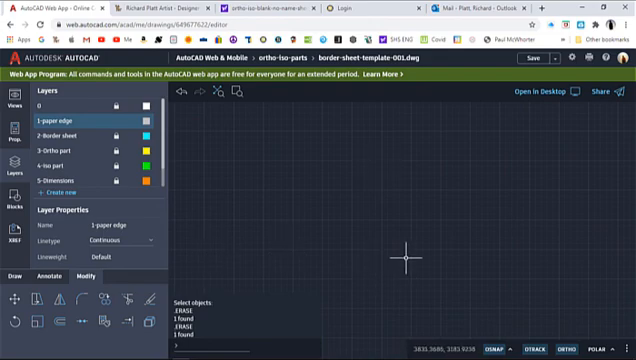
mouse_move(200, 236)
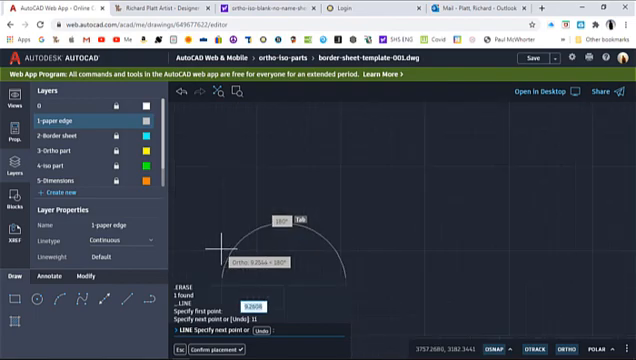
mouse_move(288, 224)
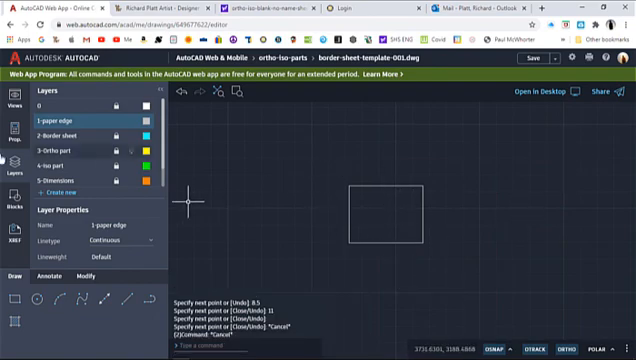
mouse_move(456, 164)
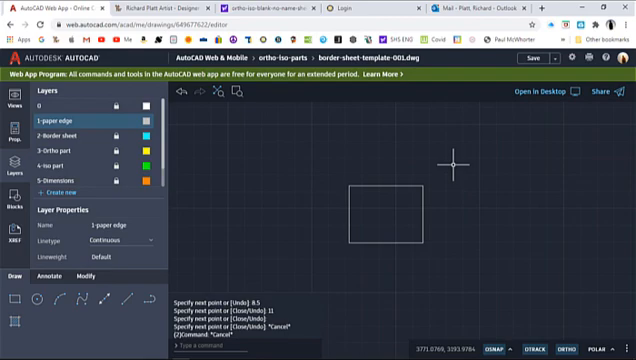
Step: Lock the 1-paper edge layer and make 2-Border sheet current
click(116, 122)
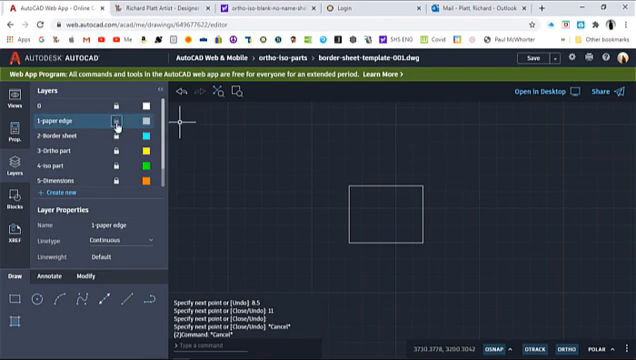
click(118, 134)
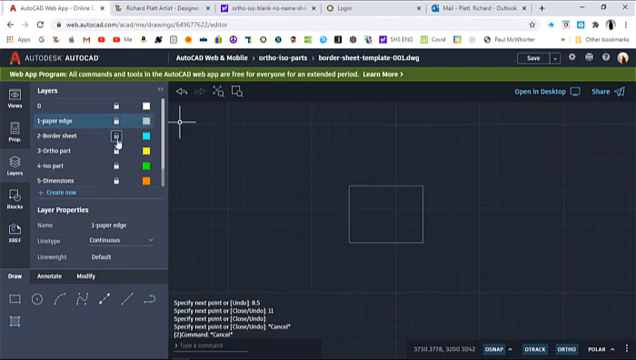
click(60, 132)
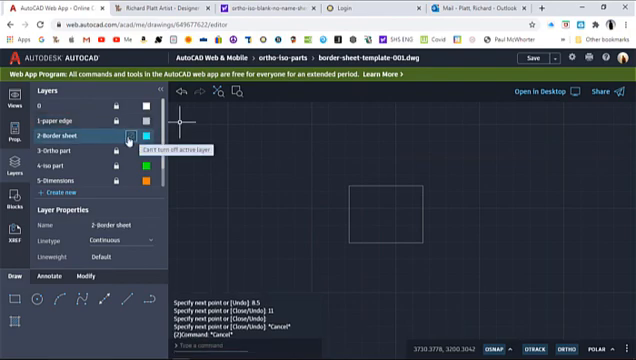
mouse_move(128, 108)
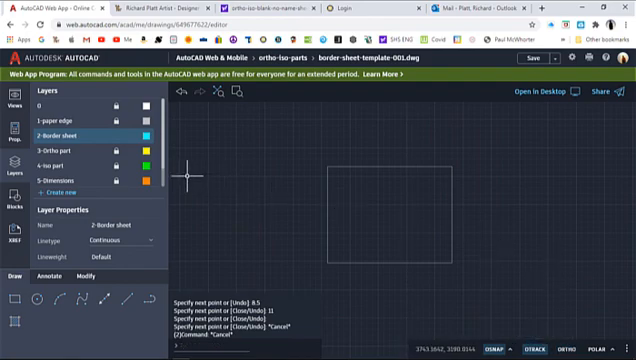
mouse_move(232, 248)
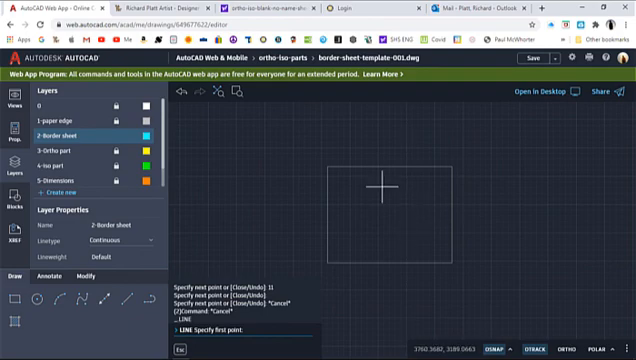
mouse_move(330, 166)
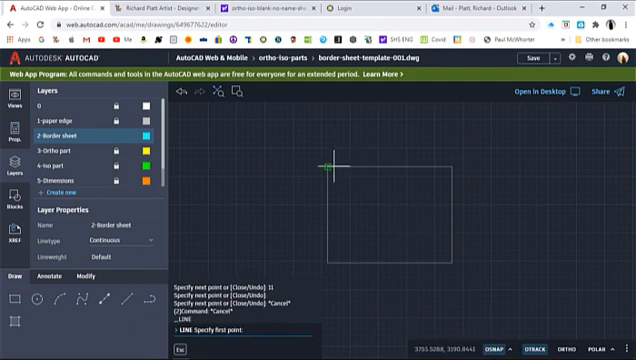
mouse_move(408, 158)
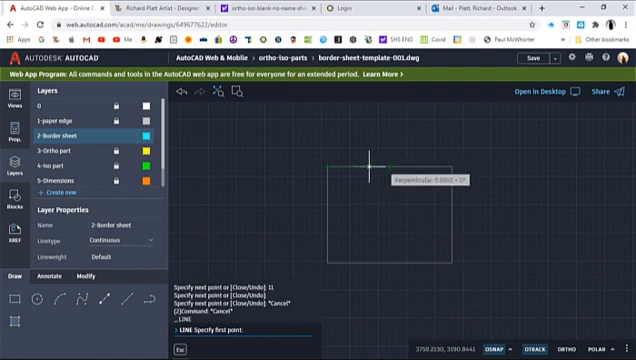
mouse_move(450, 240)
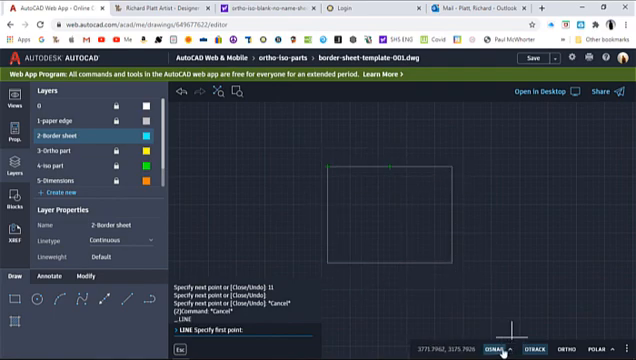
click(492, 348)
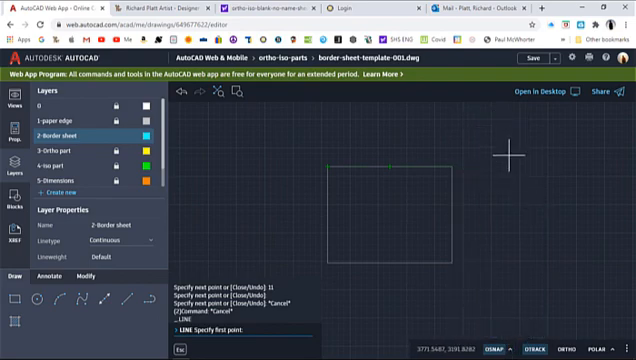
mouse_move(204, 124)
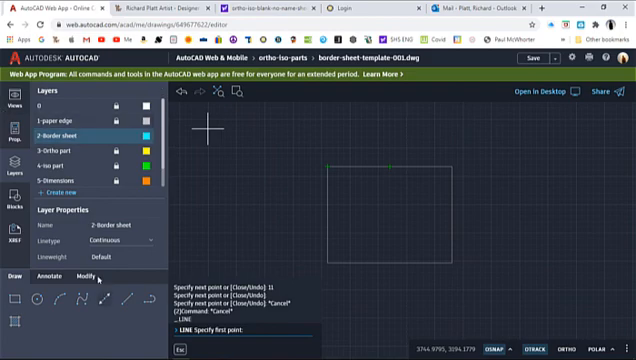
mouse_move(468, 160)
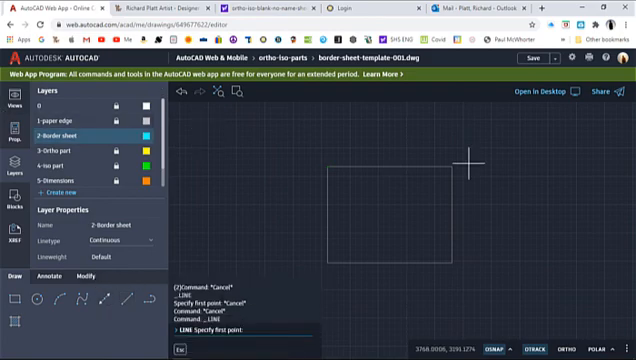
mouse_move(334, 164)
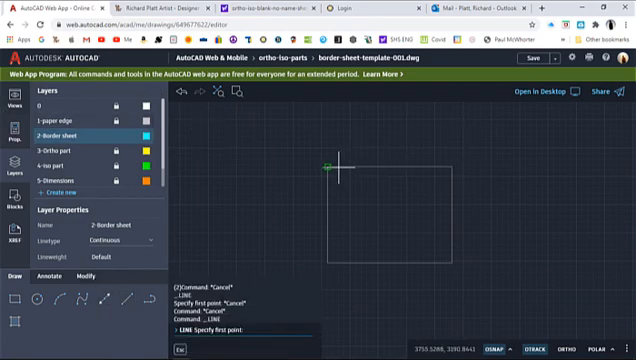
Step: Select the square paper-edge outline as the object to offset for the border
click(452, 162)
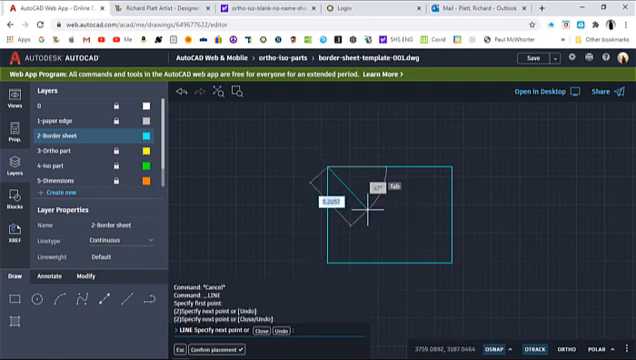
key(Escape)
text(25)
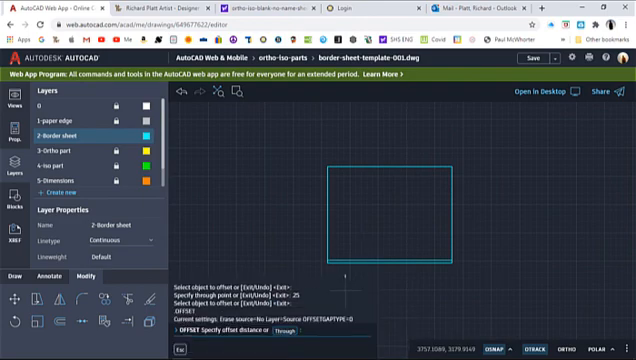
mouse_move(452, 212)
text(.25)
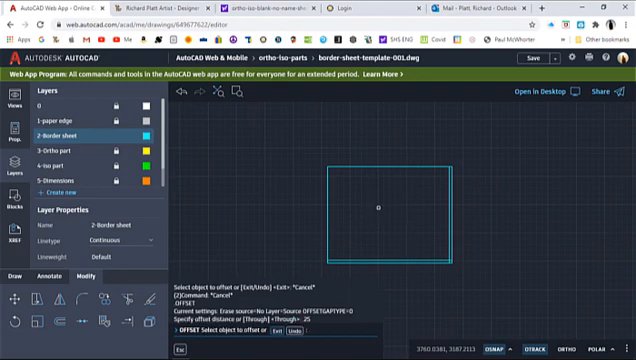
mouse_move(396, 166)
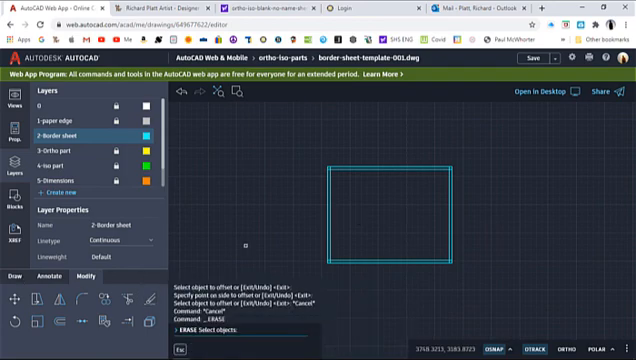
mouse_move(346, 264)
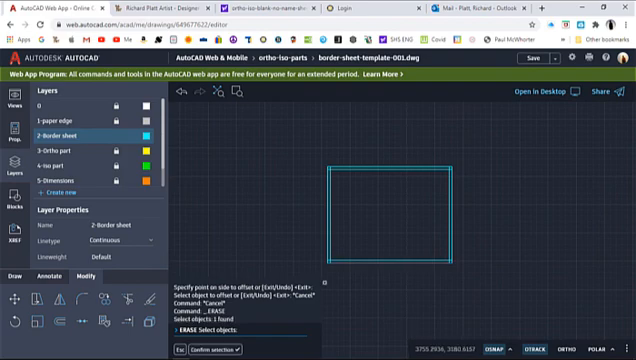
mouse_move(460, 240)
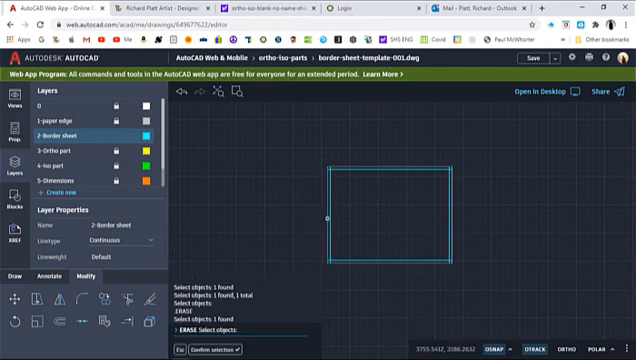
mouse_move(392, 212)
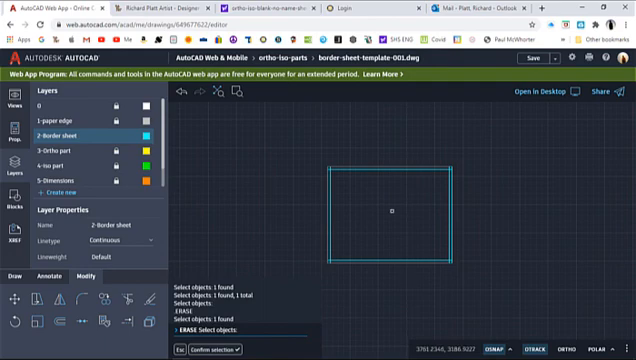
Step: Pick the unwanted border rectangle for erasure
click(454, 198)
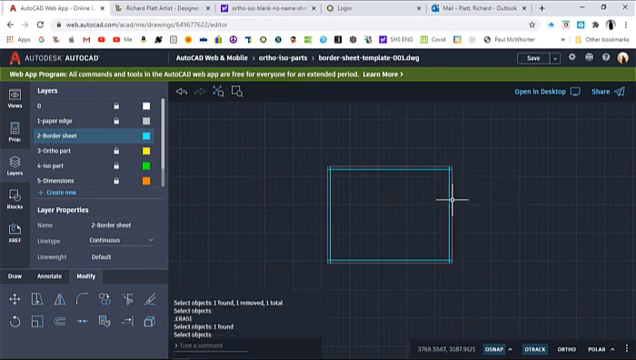
mouse_move(344, 176)
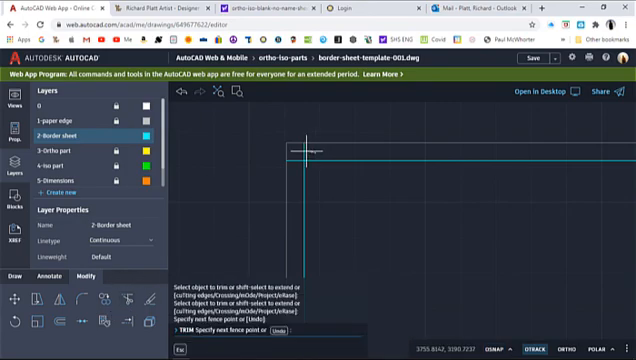
mouse_move(298, 160)
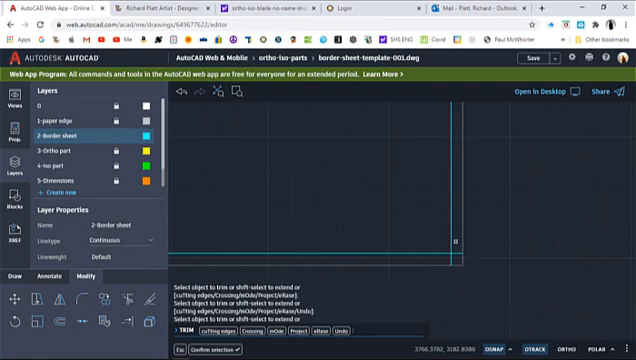
Step: Offset the outer rectangle inward to form the doubled border, then end the command
click(452, 248)
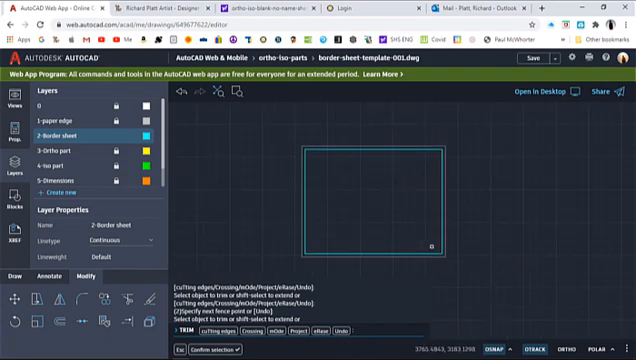
mouse_move(410, 250)
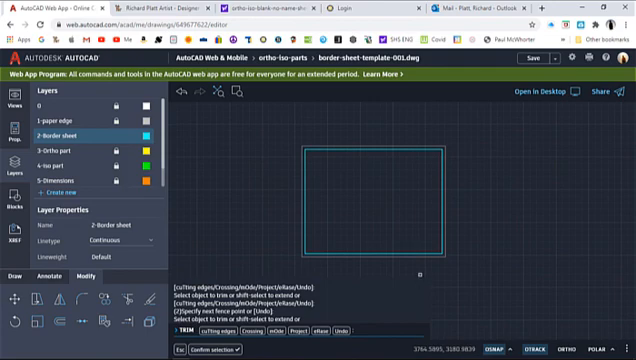
key(Escape)
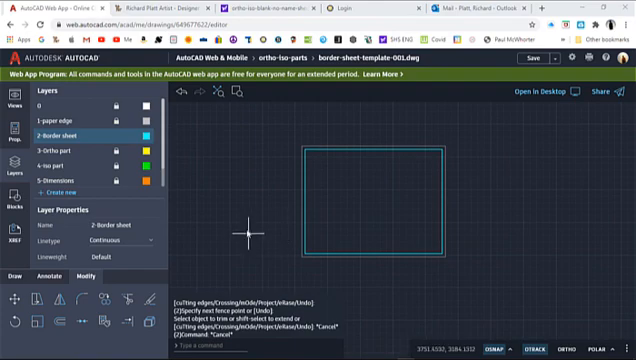
mouse_move(398, 250)
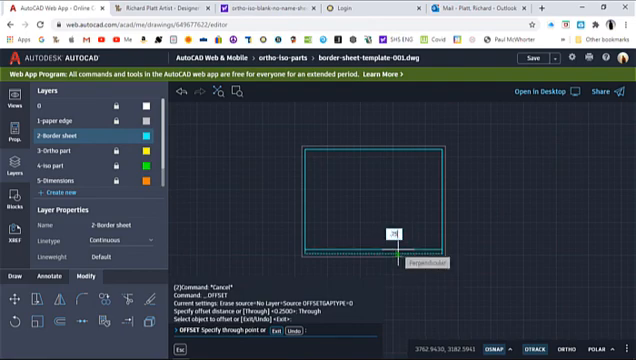
Step: Pick the bottom border line as the object to offset for the title strip
click(398, 244)
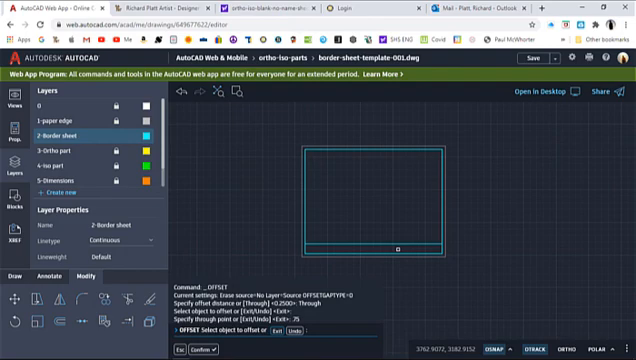
mouse_move(384, 248)
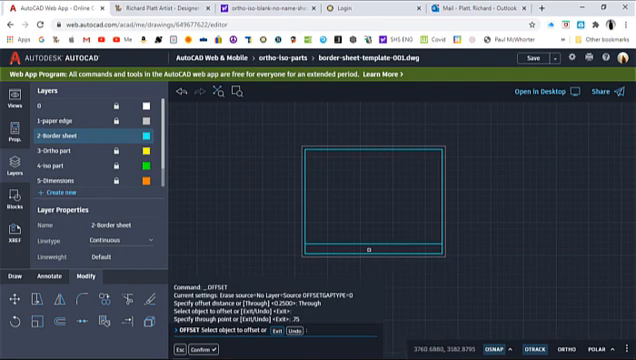
mouse_move(276, 180)
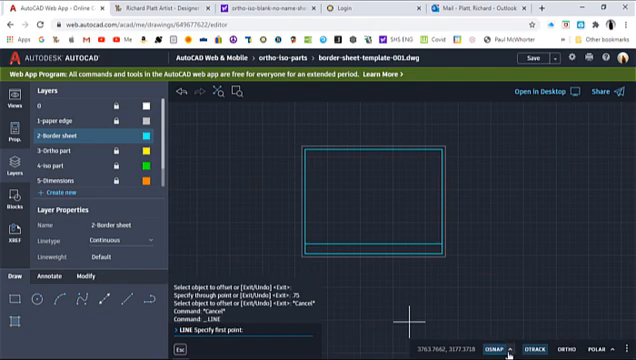
Step: Start a title block line near the bottom right corner of the border
click(510, 348)
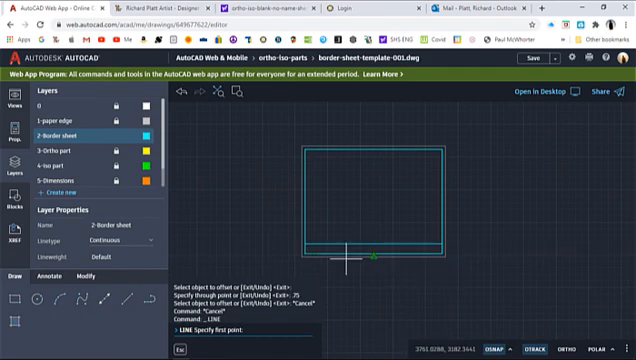
mouse_move(372, 258)
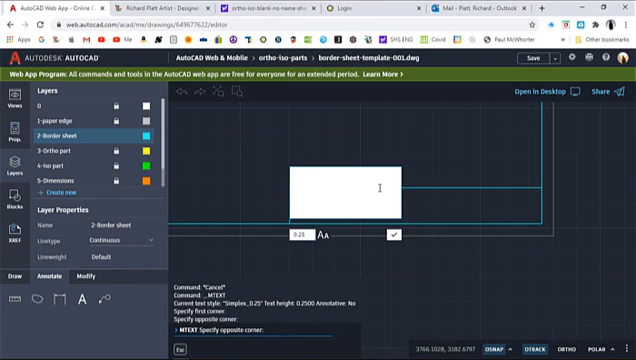
Step: Enter the title text 'RICHARD PLATT PART 19' and 'SCALE 1/2"=1'' in the title block
text(4)
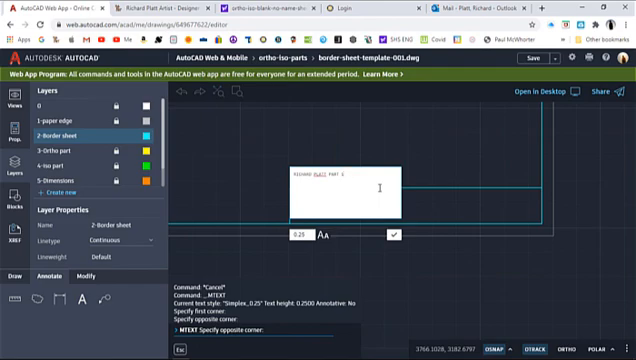
text(1)
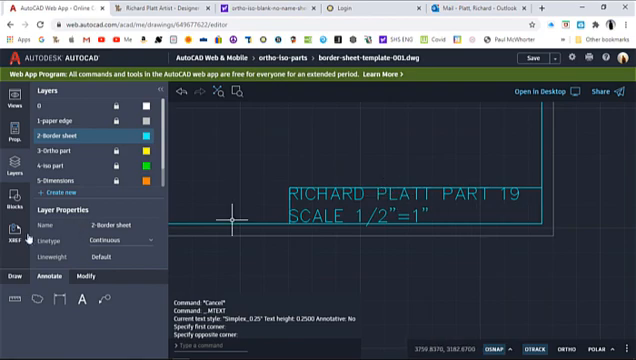
click(20, 128)
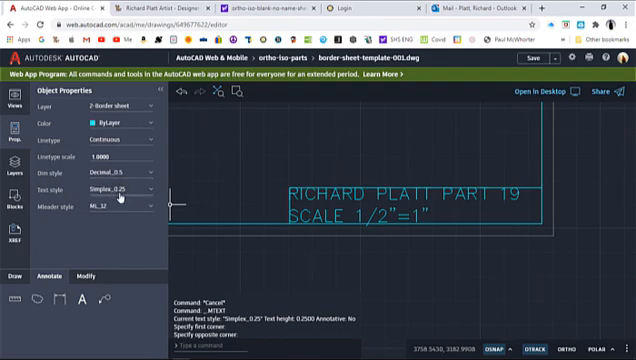
click(118, 188)
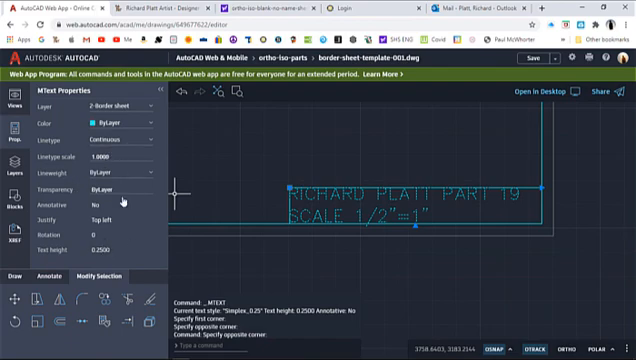
mouse_move(348, 190)
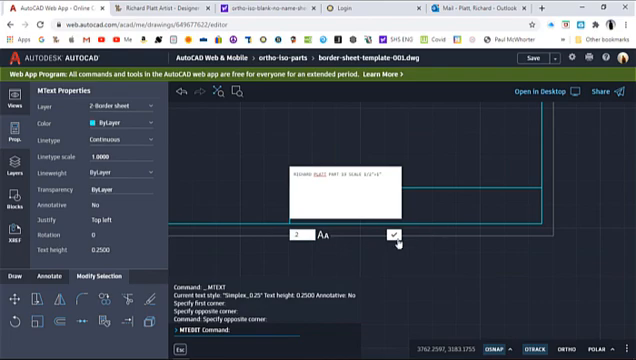
click(392, 210)
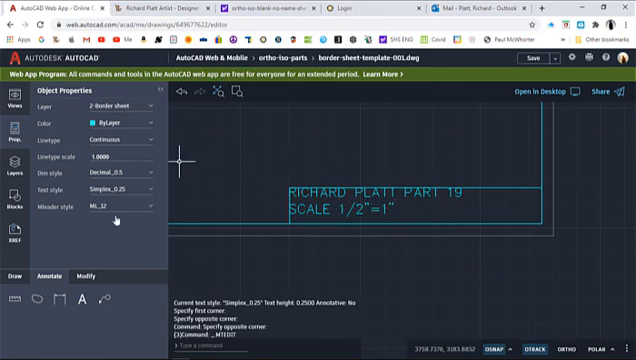
Step: Select the two-line title text so it can be moved into the title block
click(84, 268)
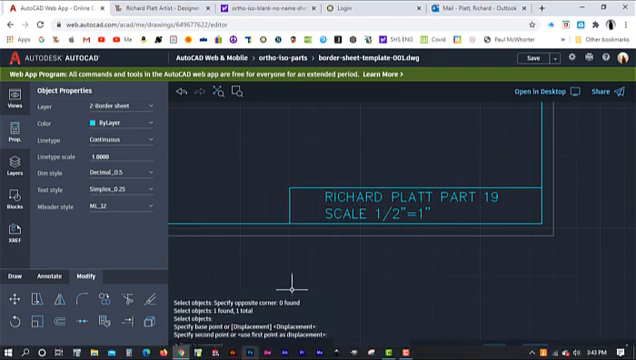
mouse_move(222, 216)
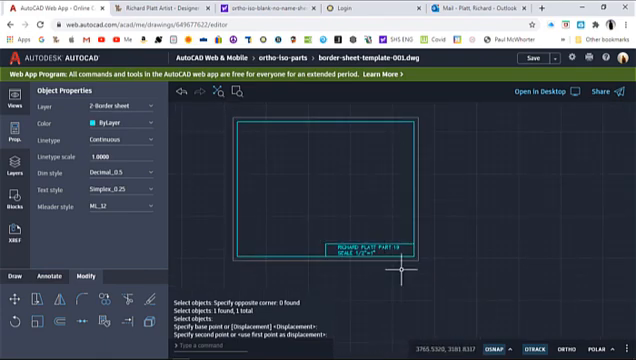
mouse_move(436, 244)
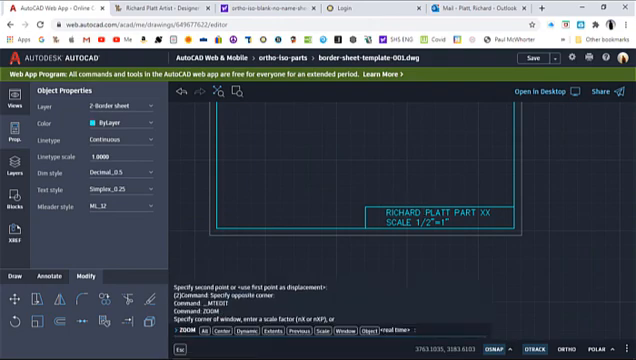
mouse_move(424, 196)
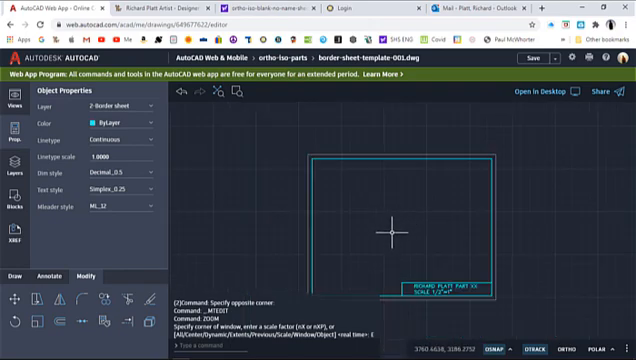
mouse_move(492, 108)
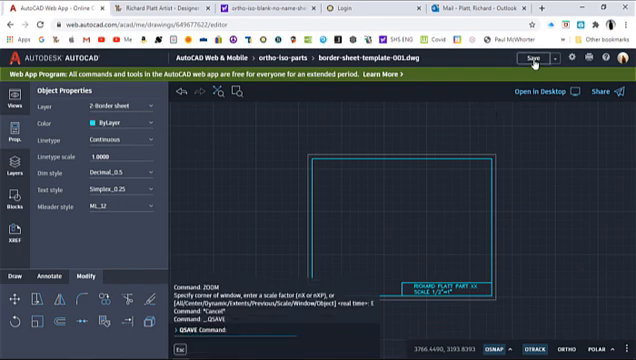
Step: Save the finished border template and close it to return to the file list
click(532, 58)
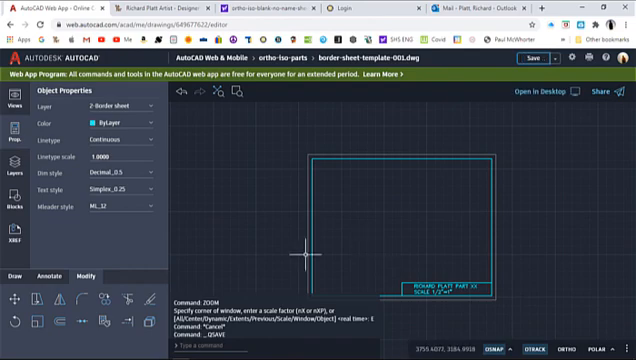
click(228, 56)
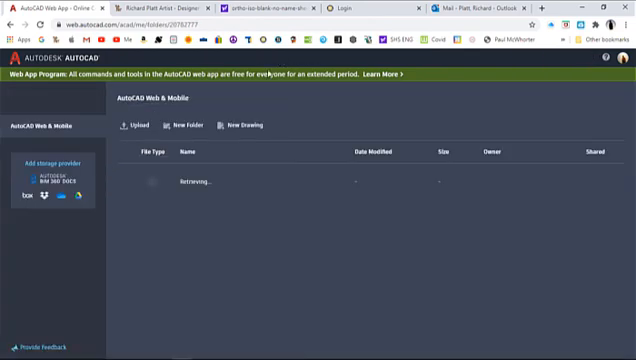